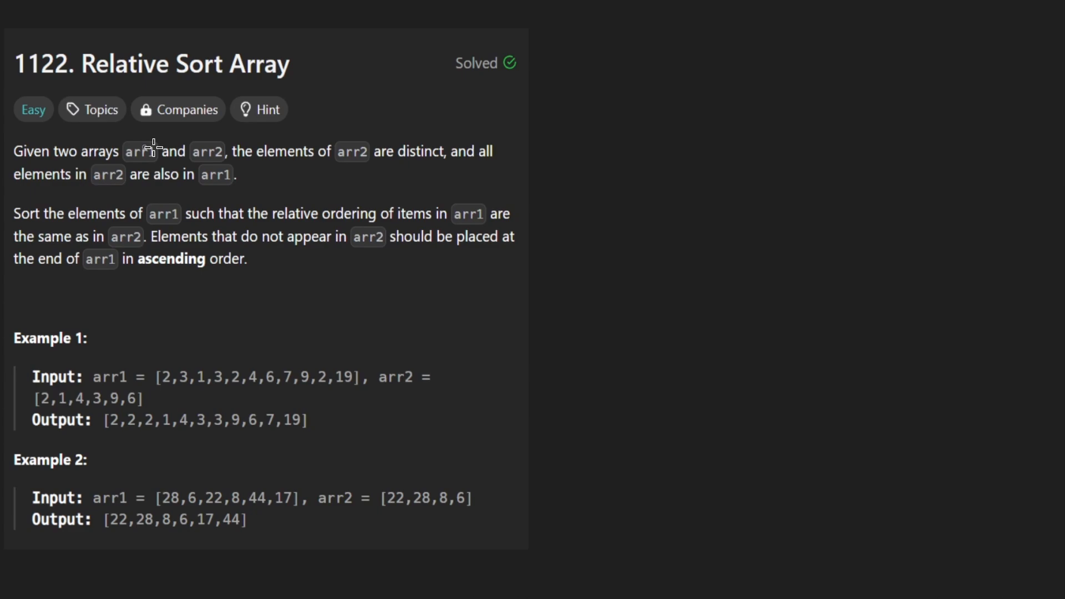
mouse_move(191, 163)
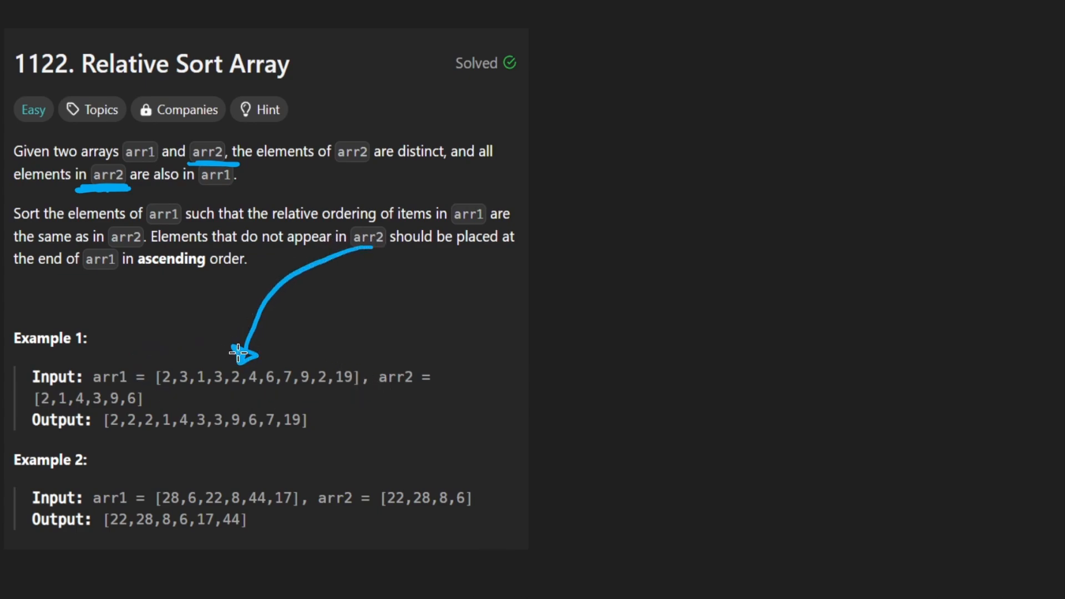
mouse_move(115, 377)
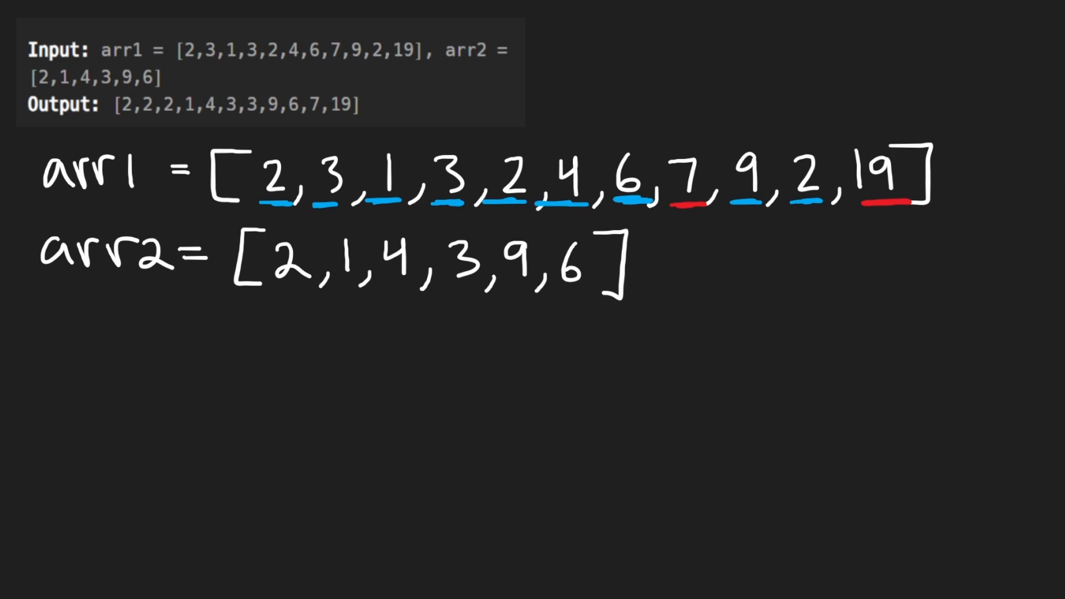
Handwrite a green 'res' label below the arr2 line.
type("res")
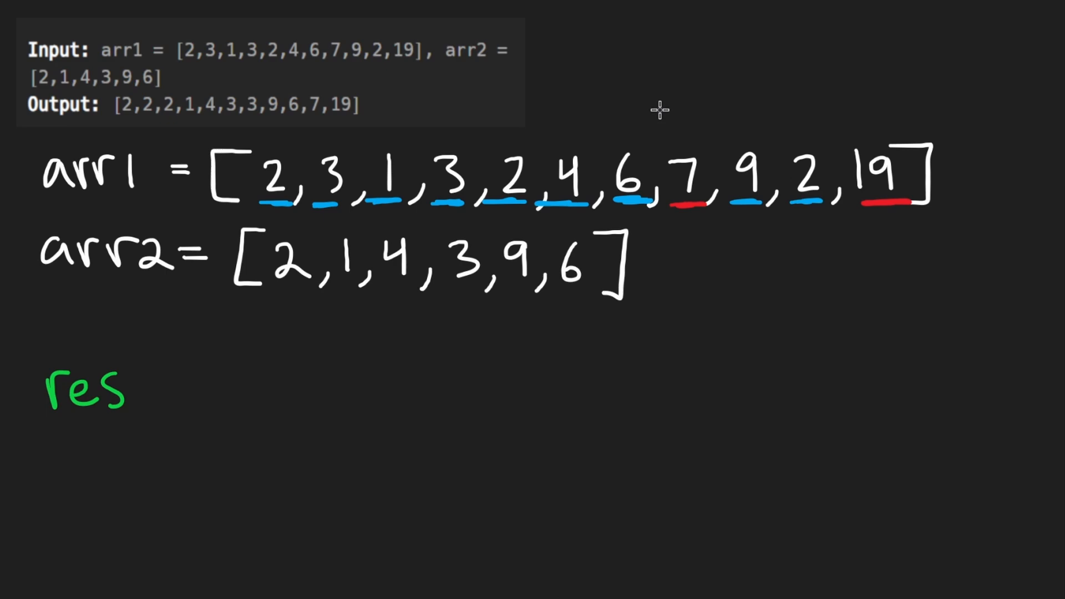
mouse_move(287, 298)
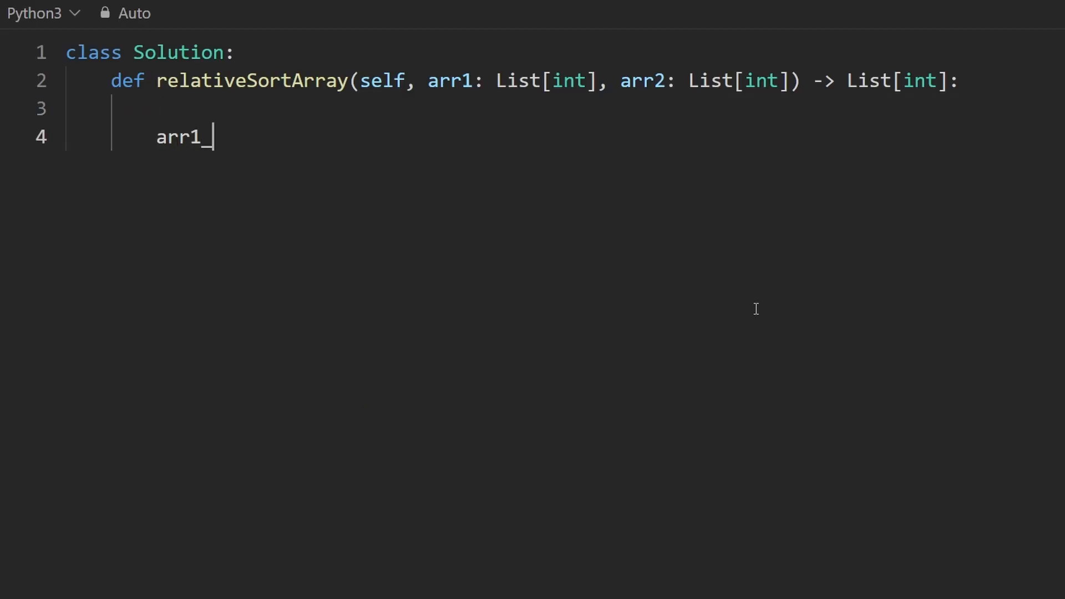
Create arr1_count = defaultdict(int) and increment arr1_count[n] for each n in arr1.
type("count =")
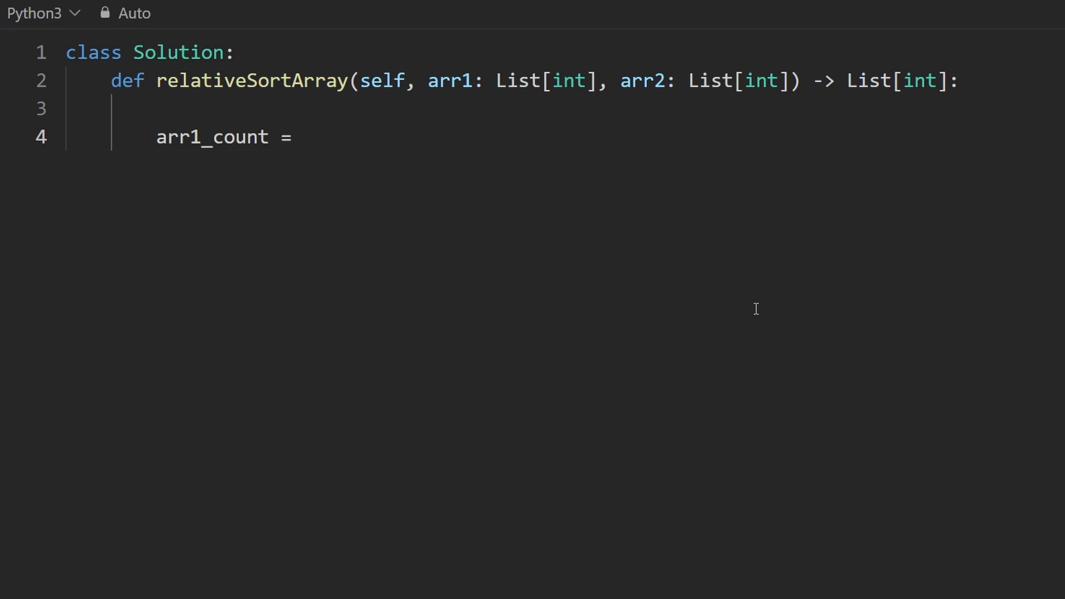
type("defaultdic")
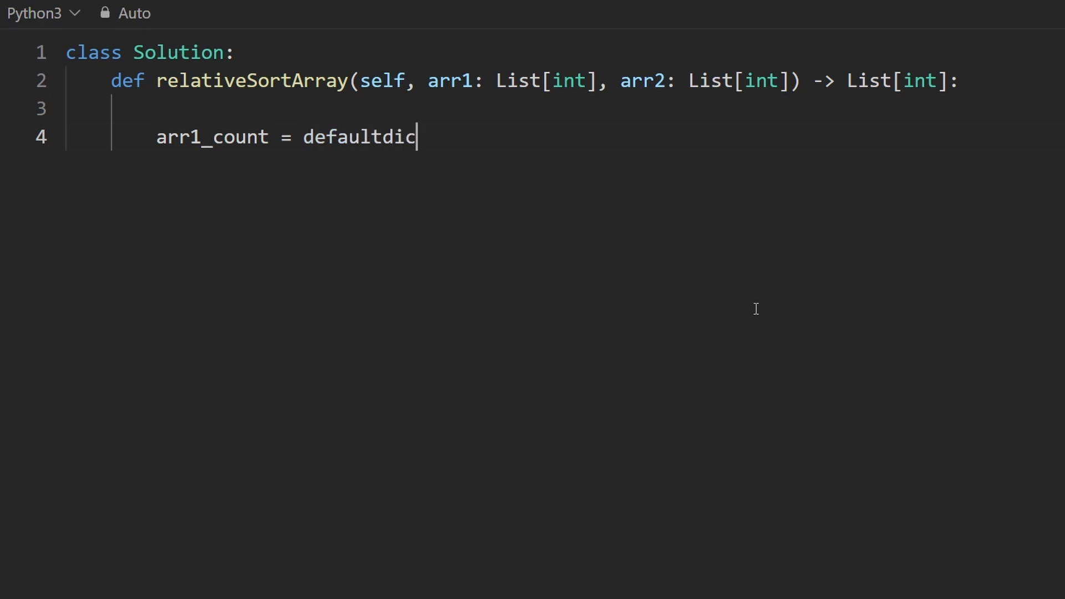
type("t(int)")
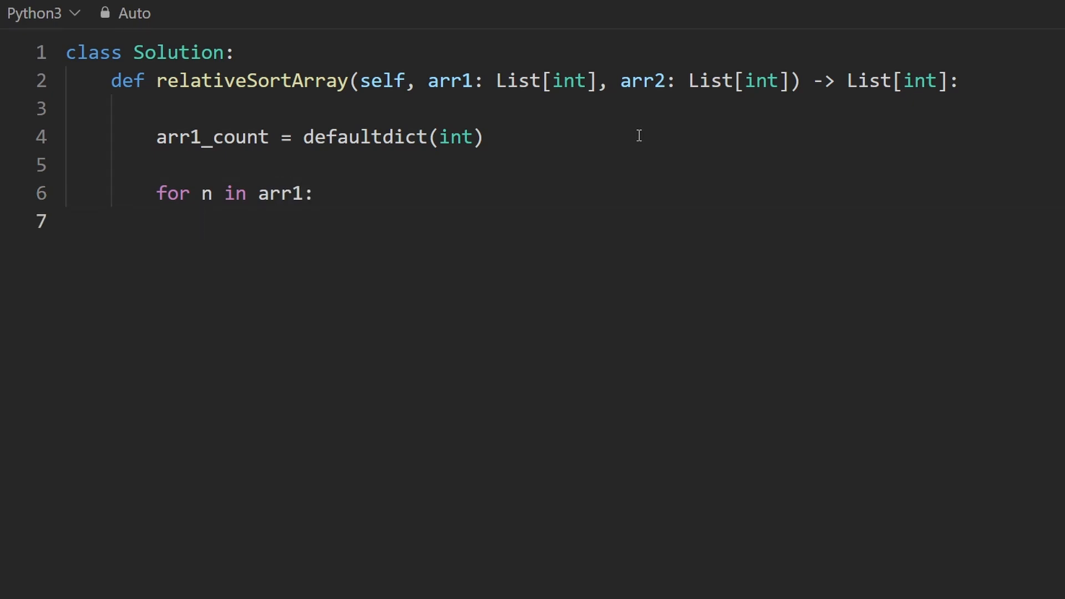
type("arr1_")
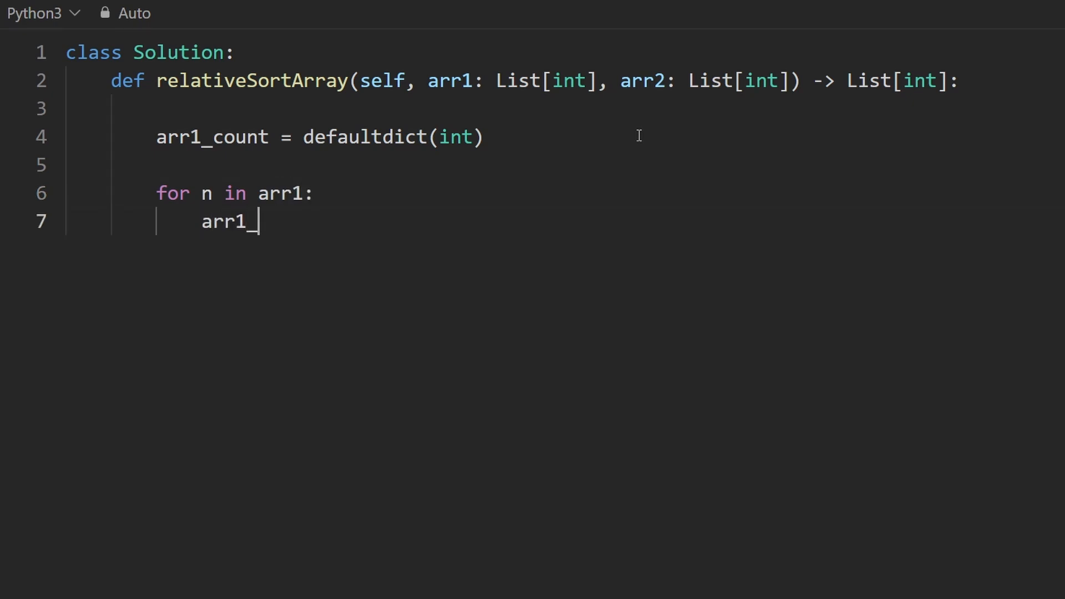
type("countpn")
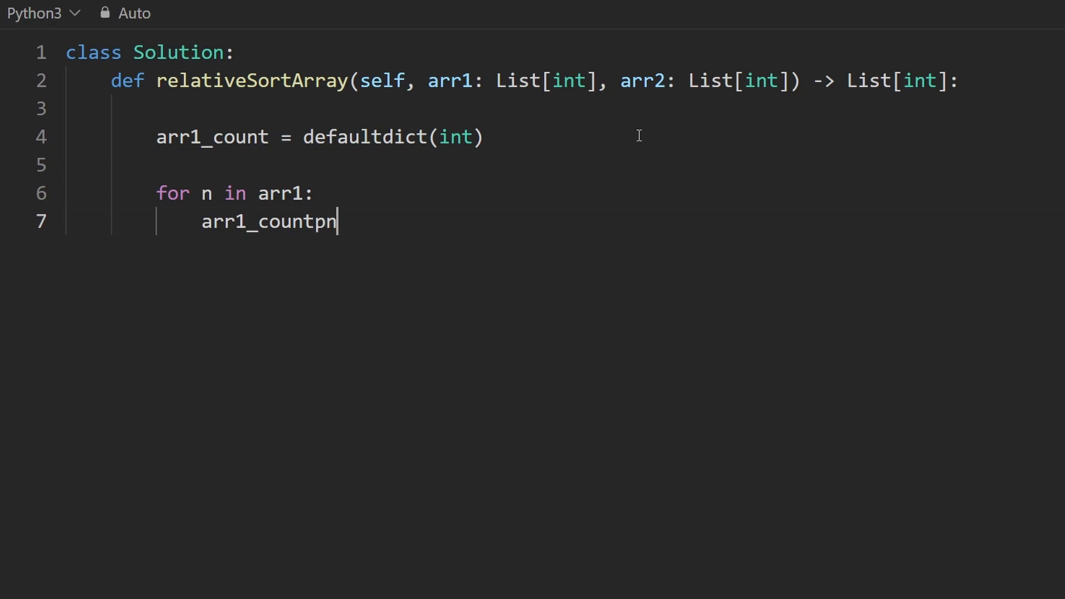
type("[n] +=")
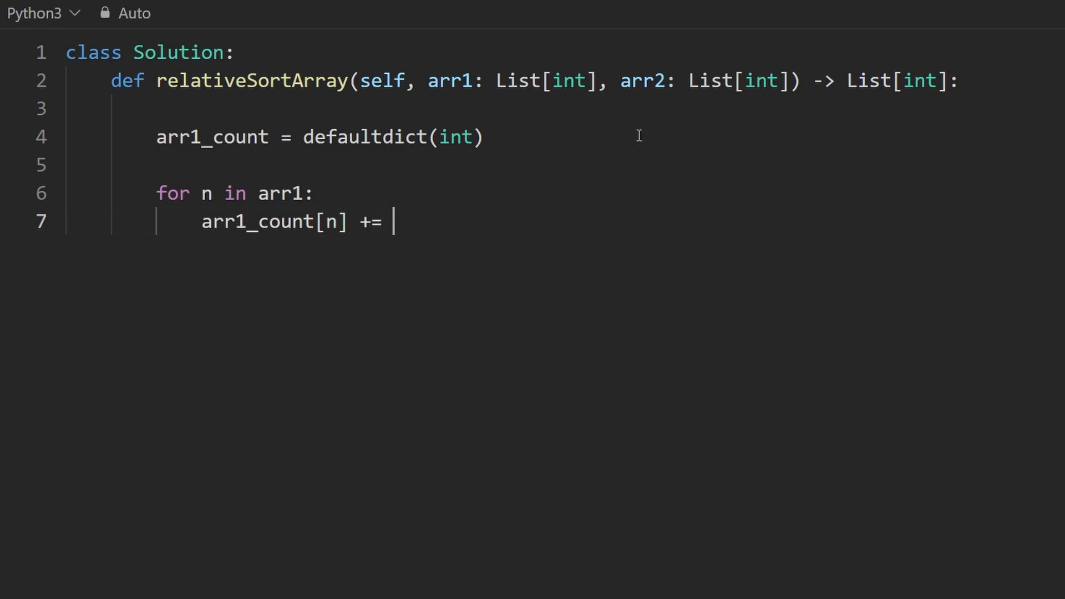
type("1")
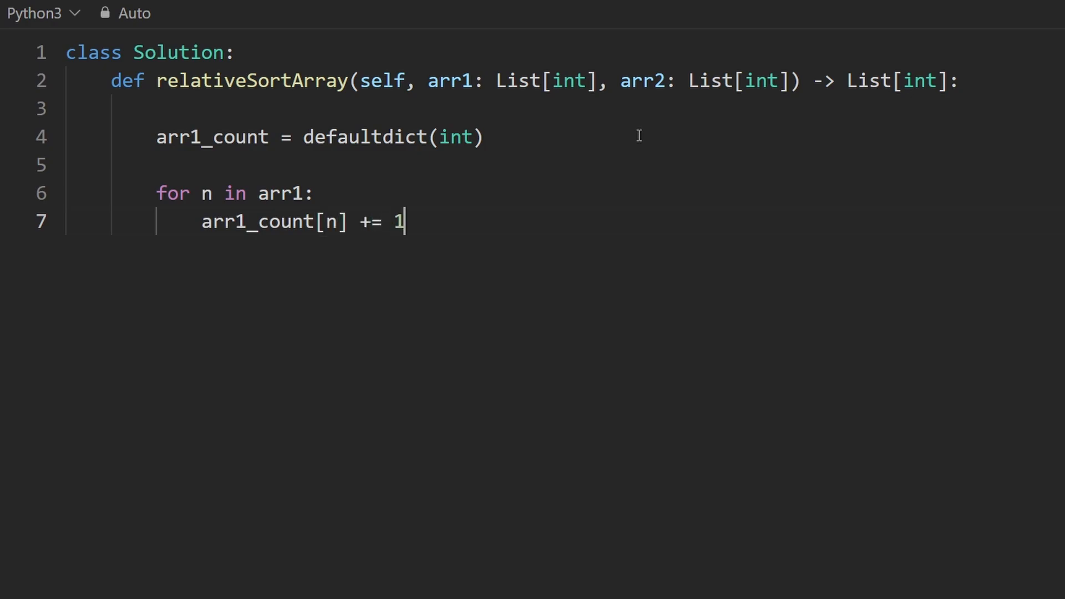
left_click(160, 165)
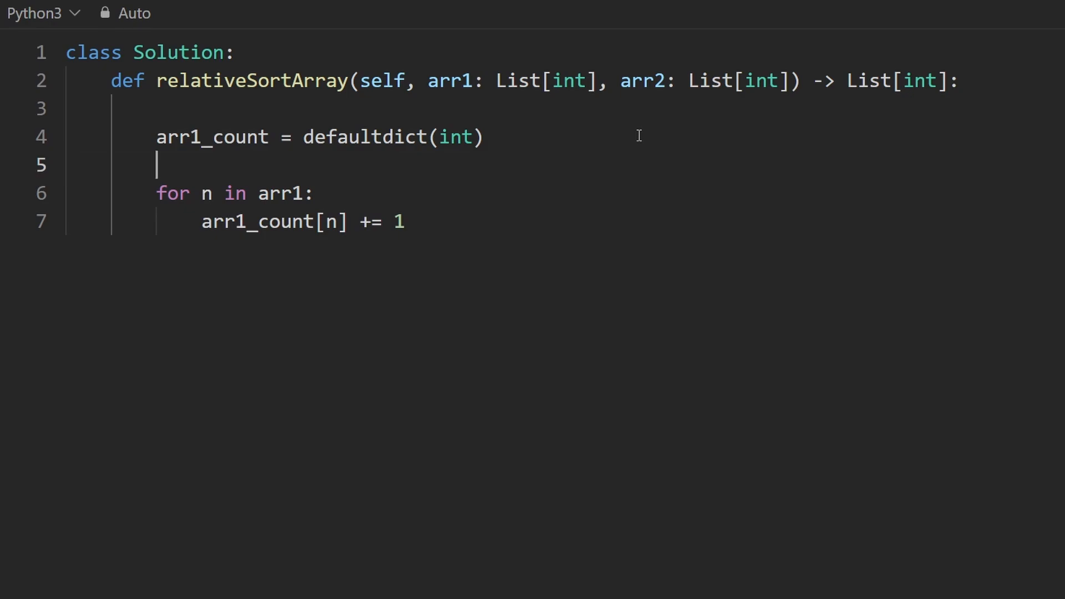
Initialise end = [] and append n inside the loop when n is not in arr2.
type("end = []")
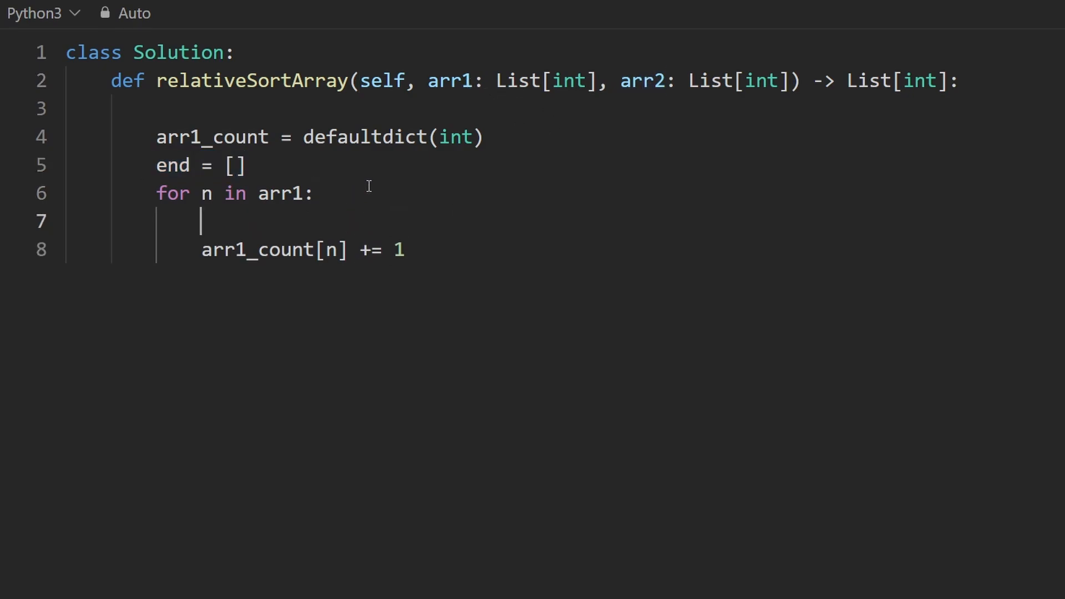
type("if n not in arr2:")
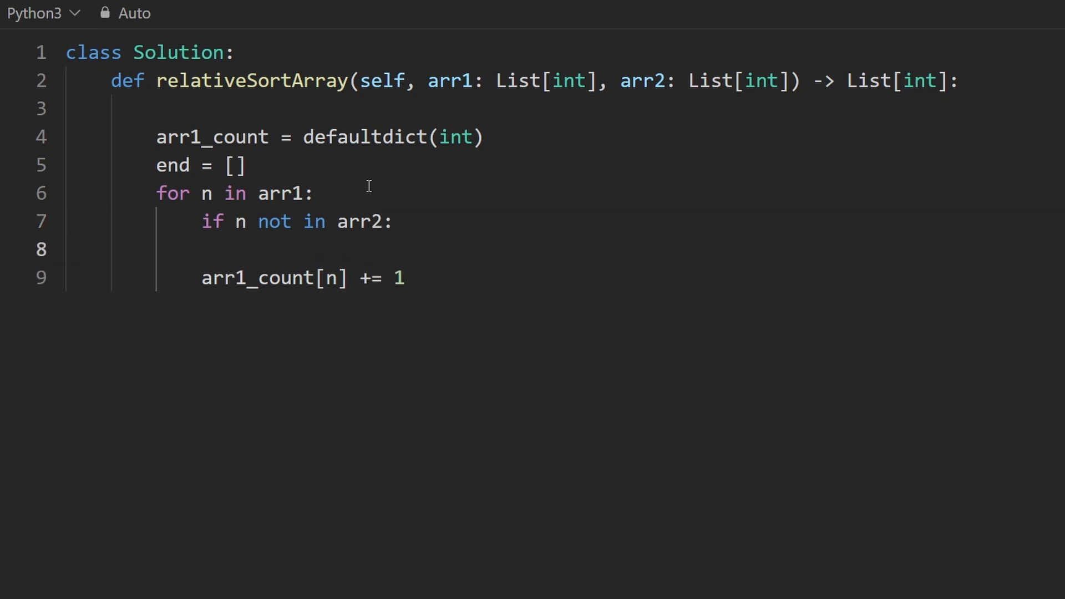
type("end.append(")
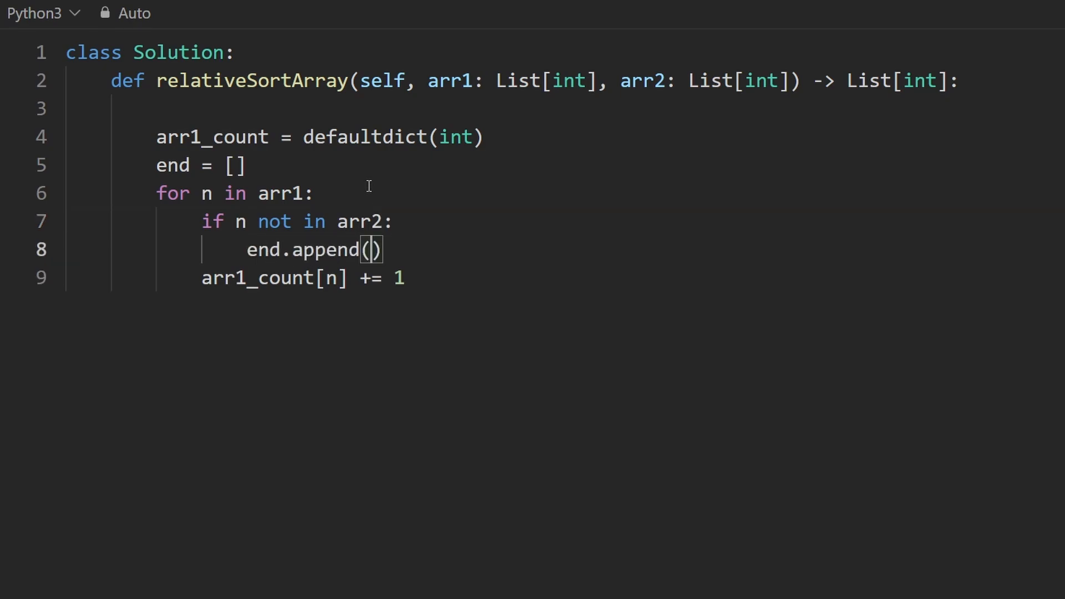
type("n")
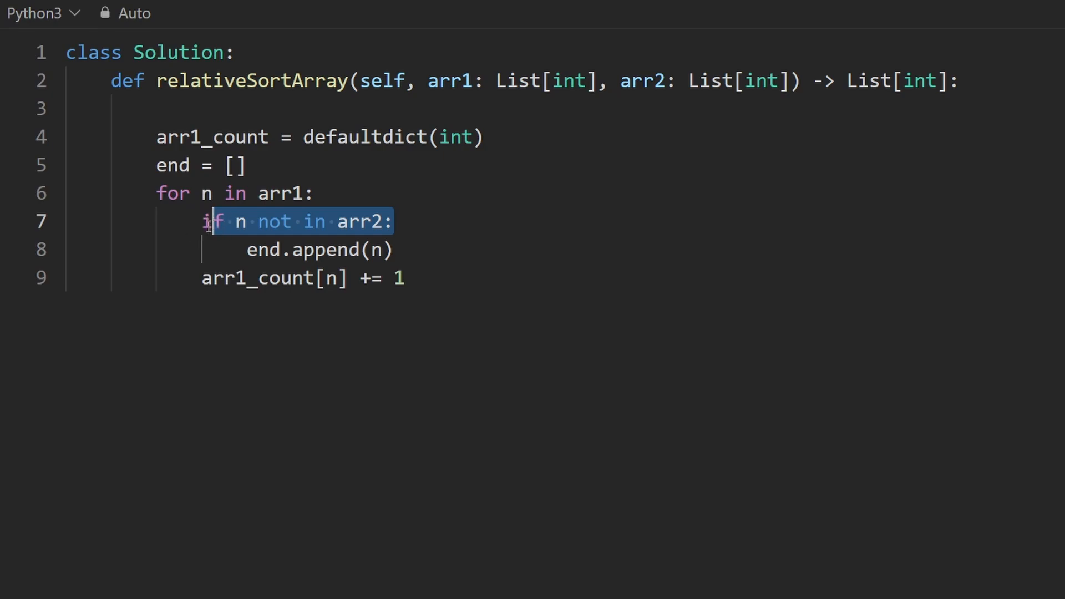
Build arr2_set = set(arr2), use it in the membership check, and sort end.
double_click(361, 222)
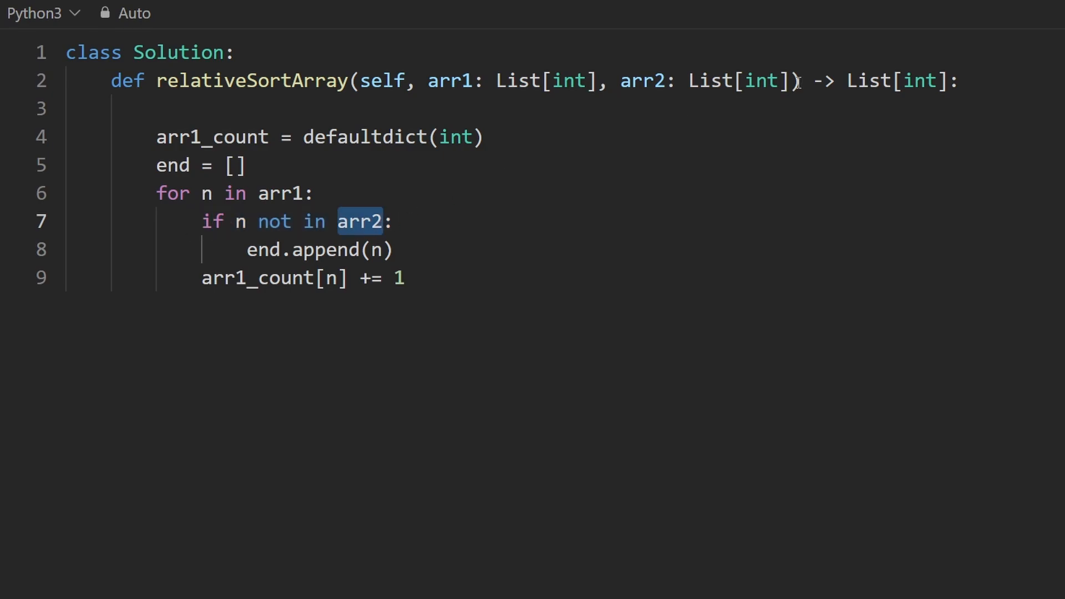
left_click(396, 222)
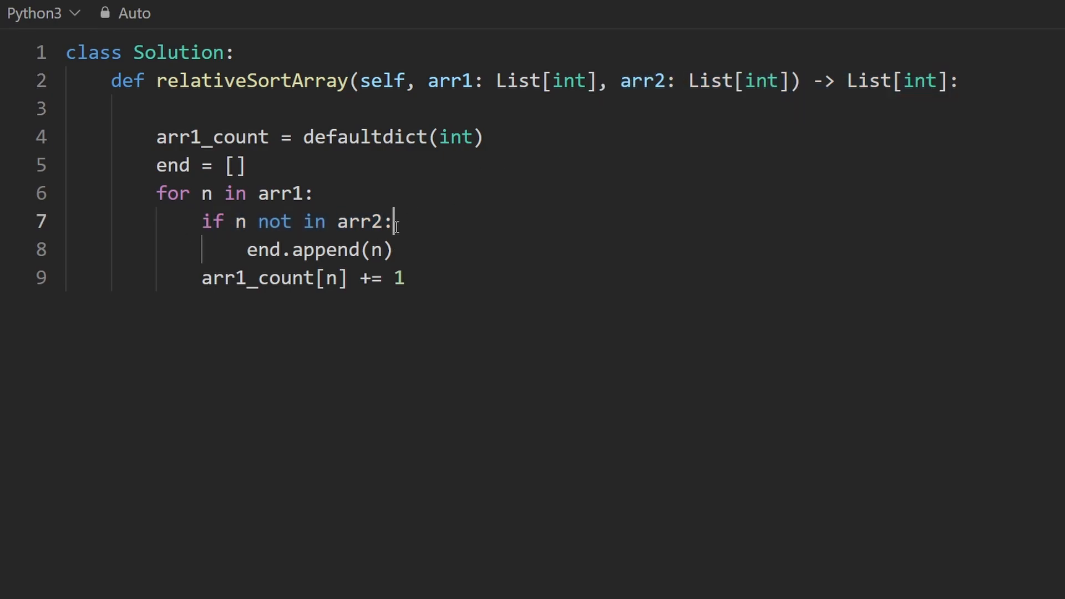
type("a")
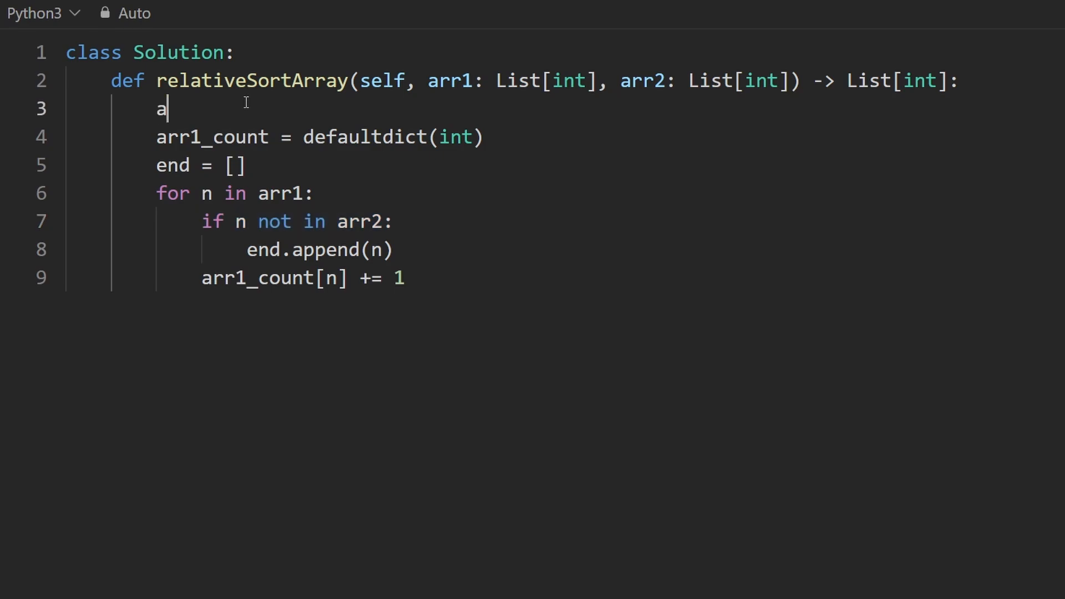
type("rr2_set = set(arr2")
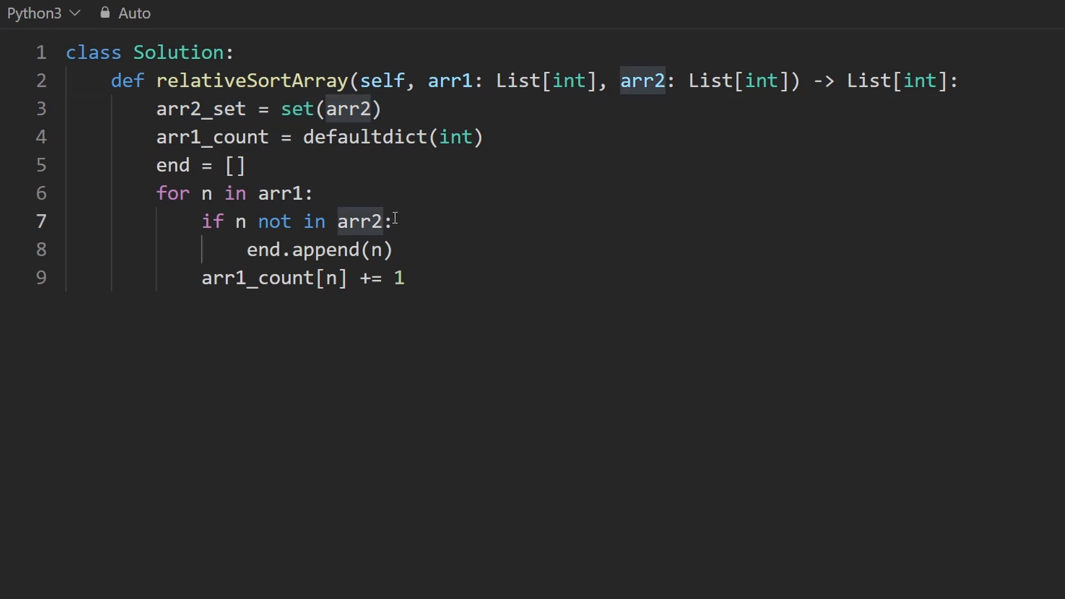
type("_set")
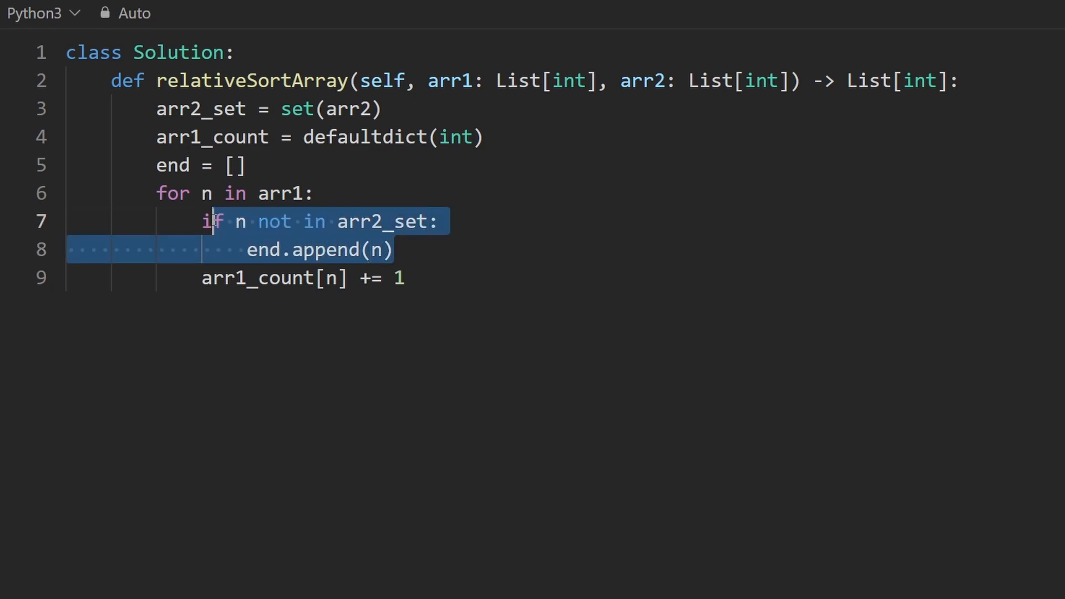
left_click(404, 277)
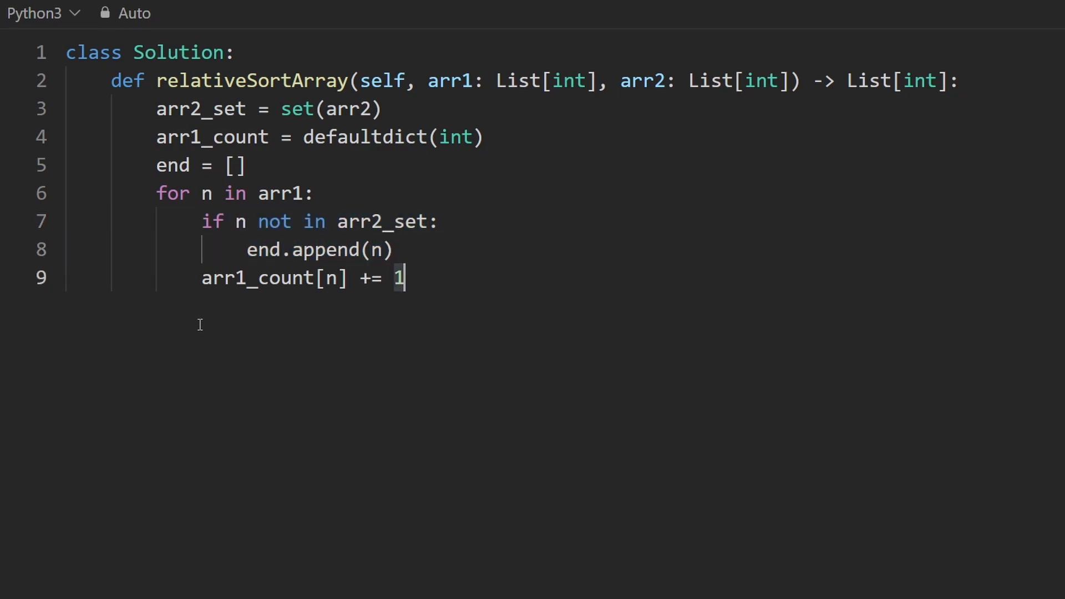
type("e")
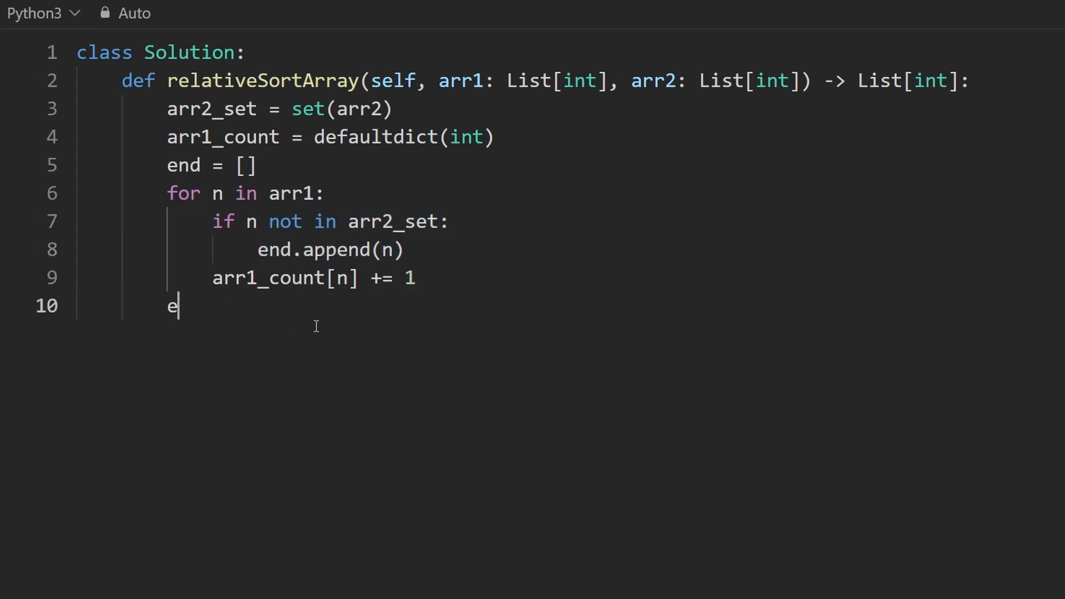
type("nd.sort()")
type("res")
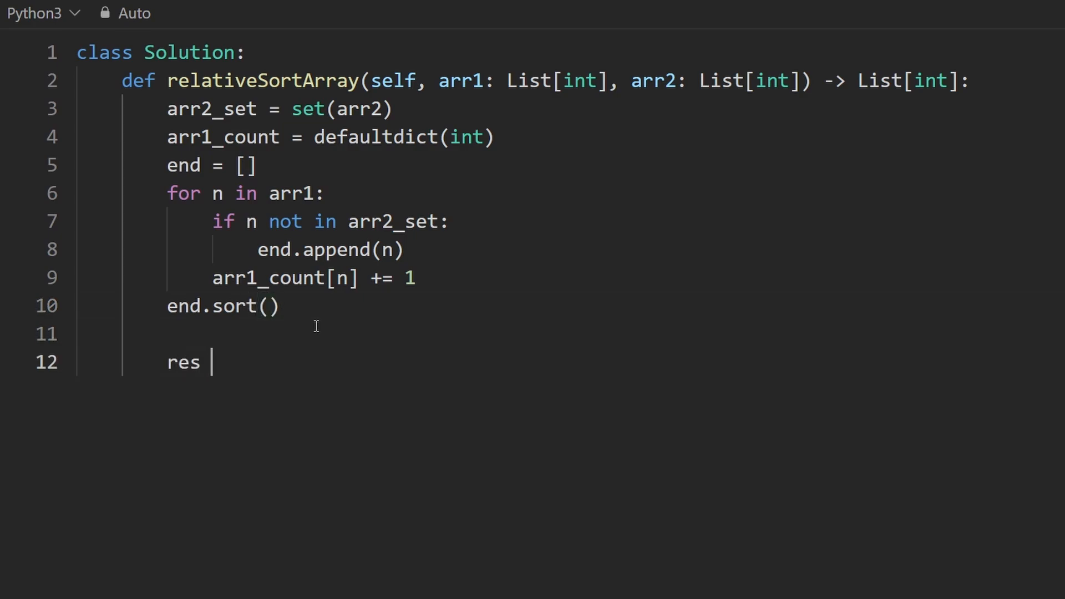
Initialise res = [] and start a for n in arr2 loop.
type("= p")
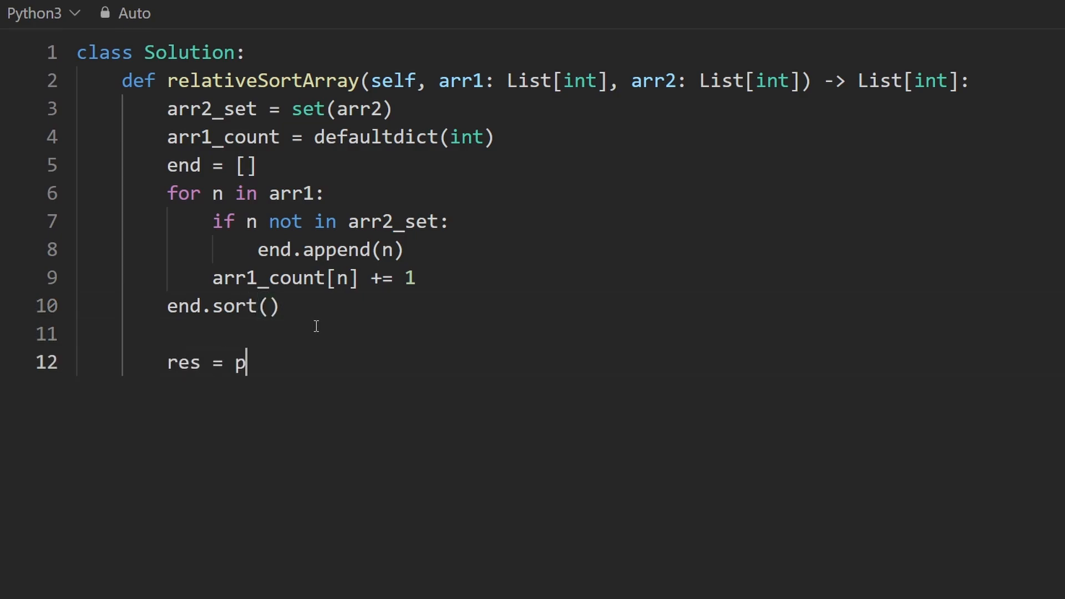
type("[]")
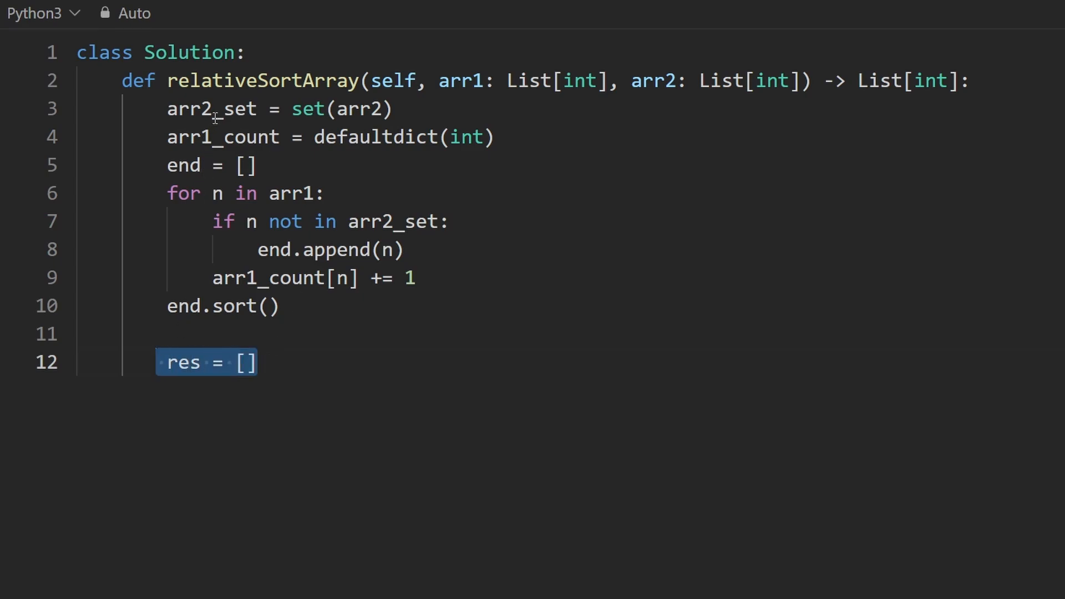
double_click(653, 80)
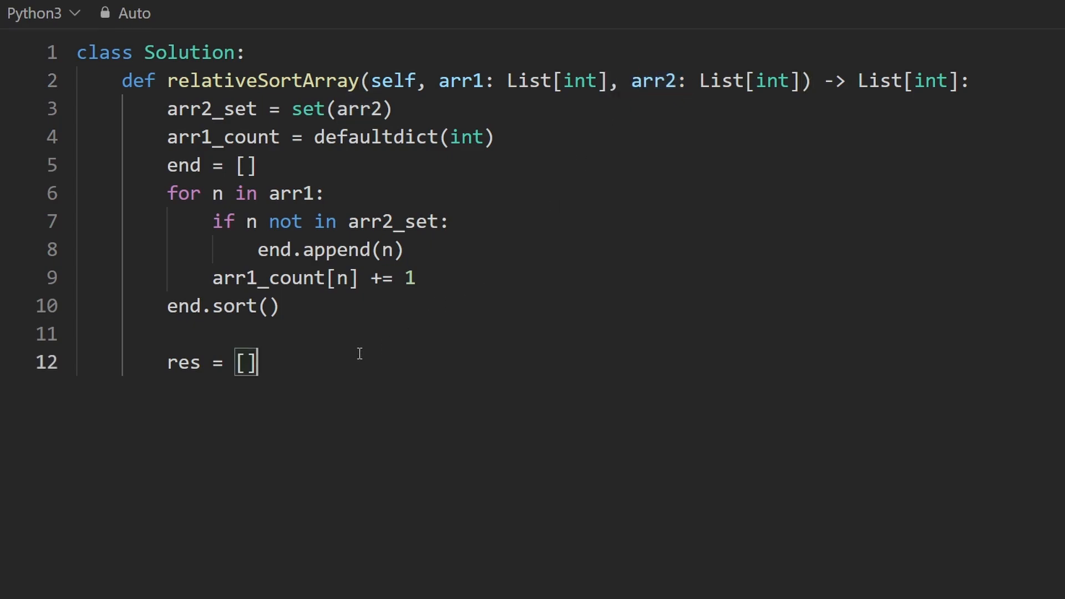
type("f")
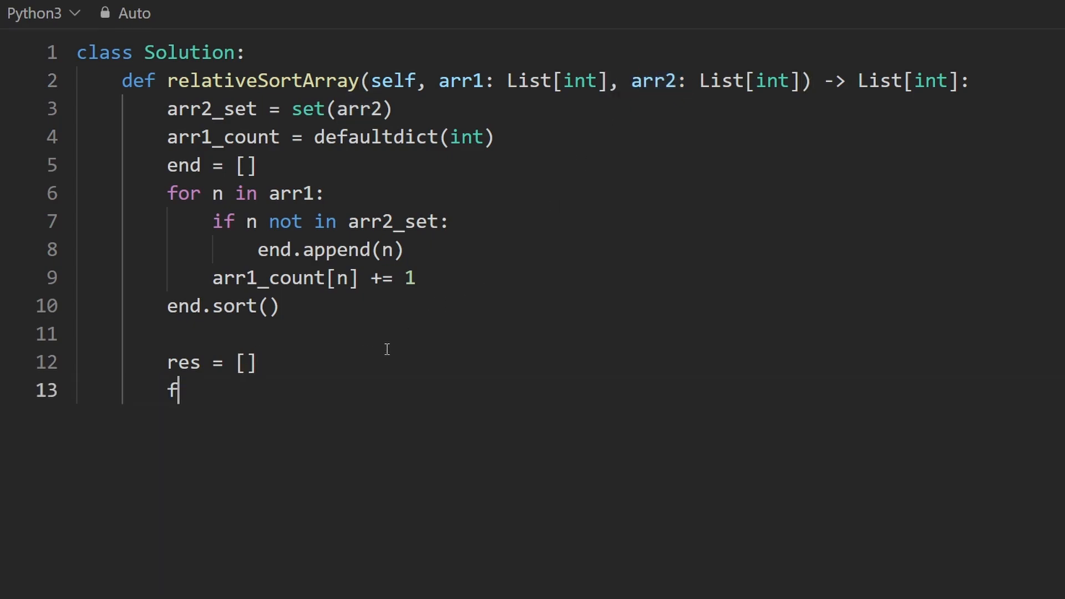
type("or n in arr")
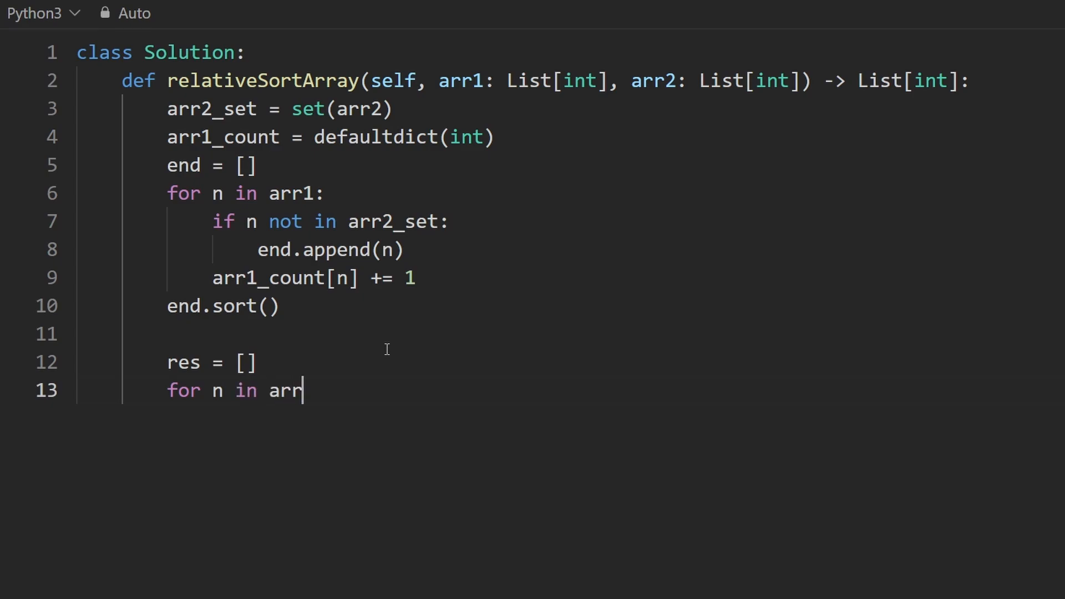
type("2:")
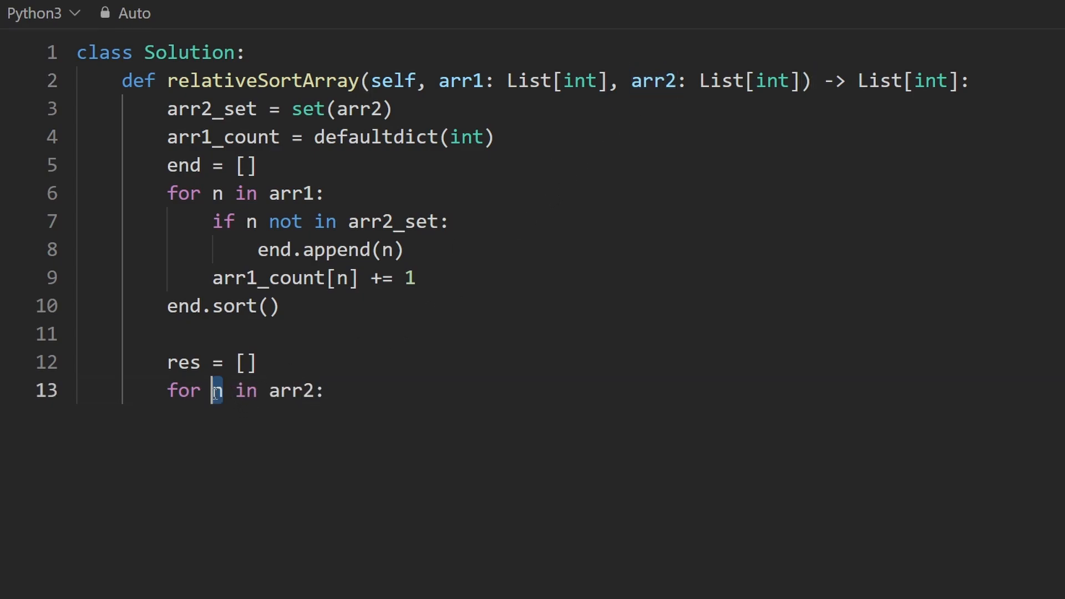
Inside it, loop over range(arr1_count[n]) calling res.append(n).
left_click(368, 406)
type("for")
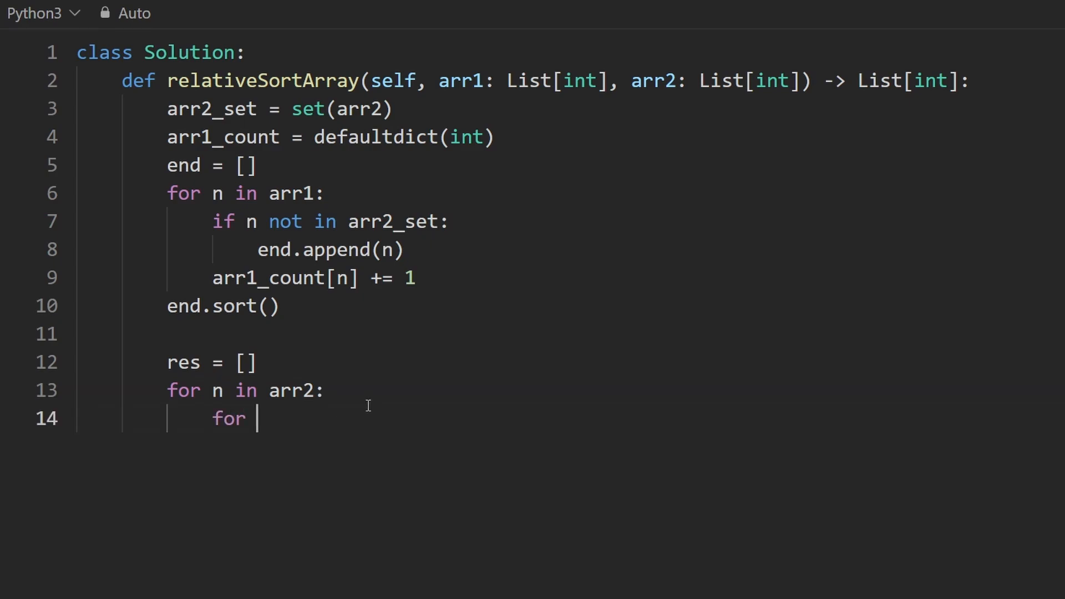
type("_ in range(")
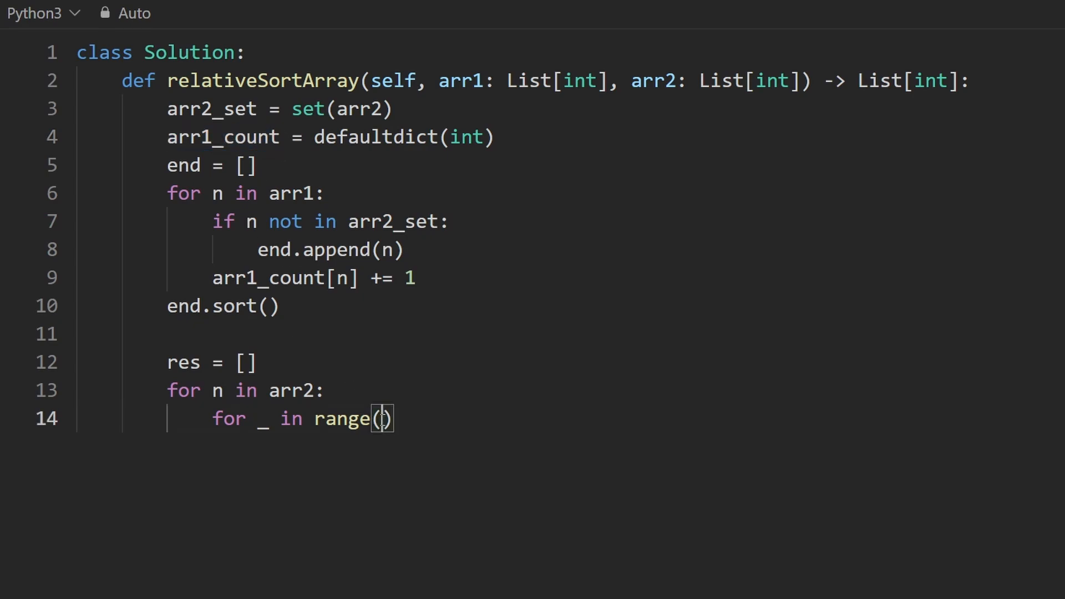
type("arr1_count[n")
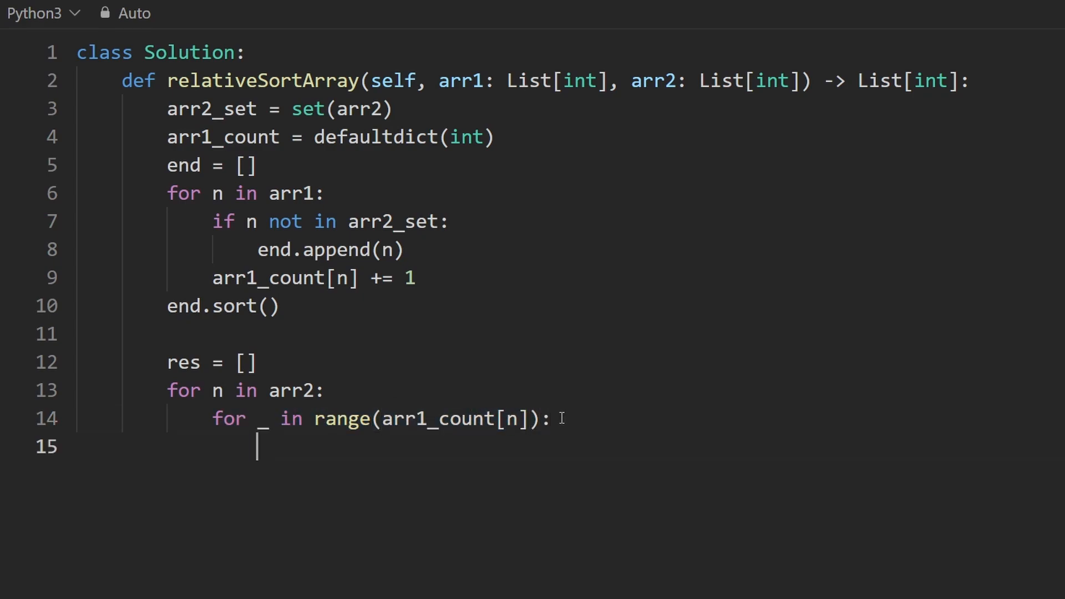
type("res.append(n")
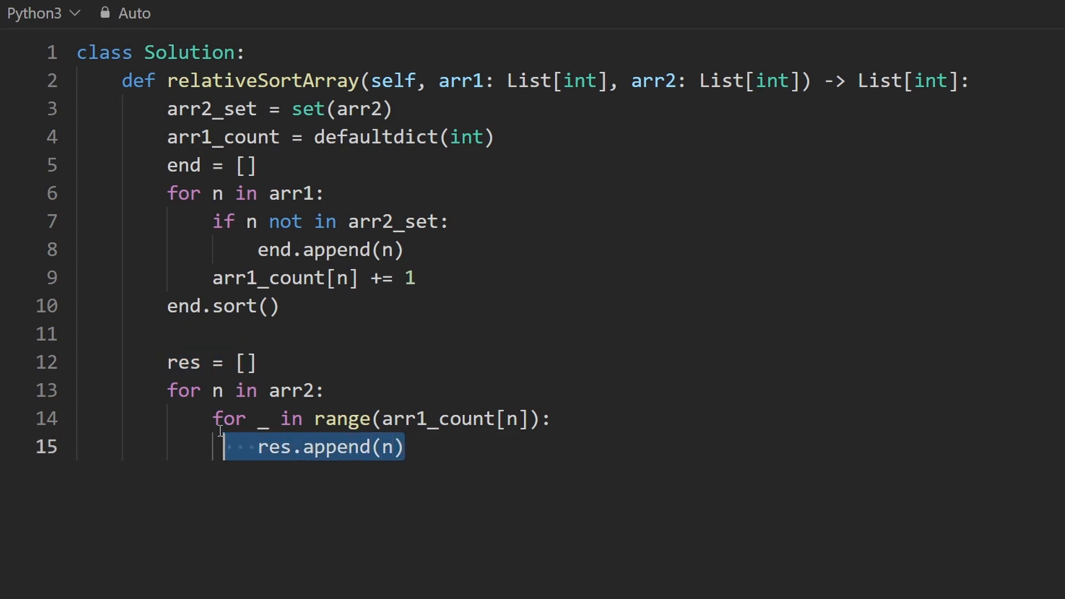
left_click(217, 390)
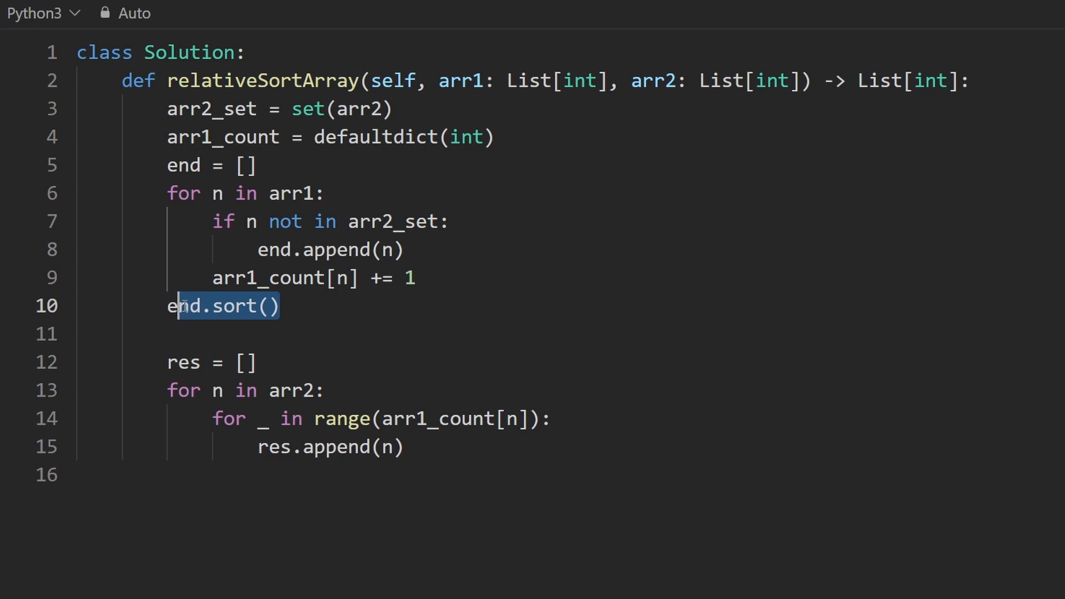
Return res + end after end.sort() and submit, getting Accepted at 22 ms.
left_click(285, 306)
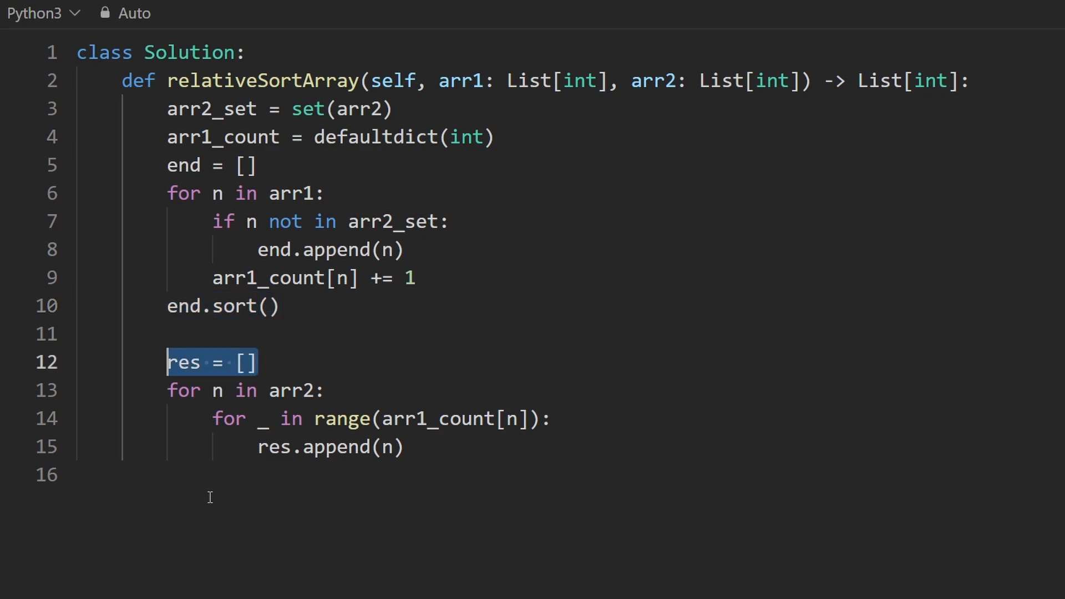
type("return")
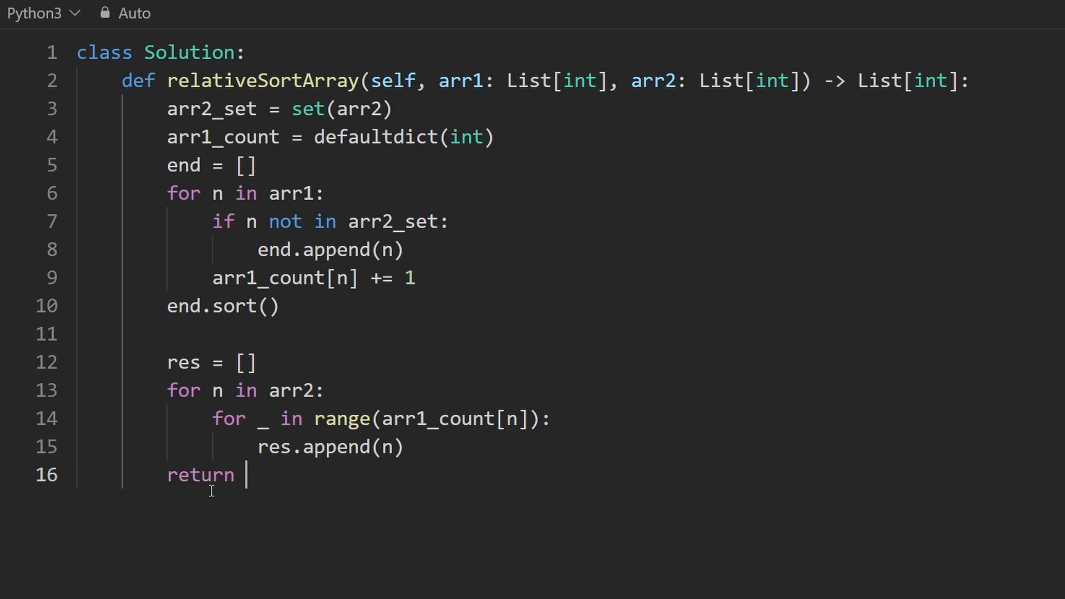
type("res + end")
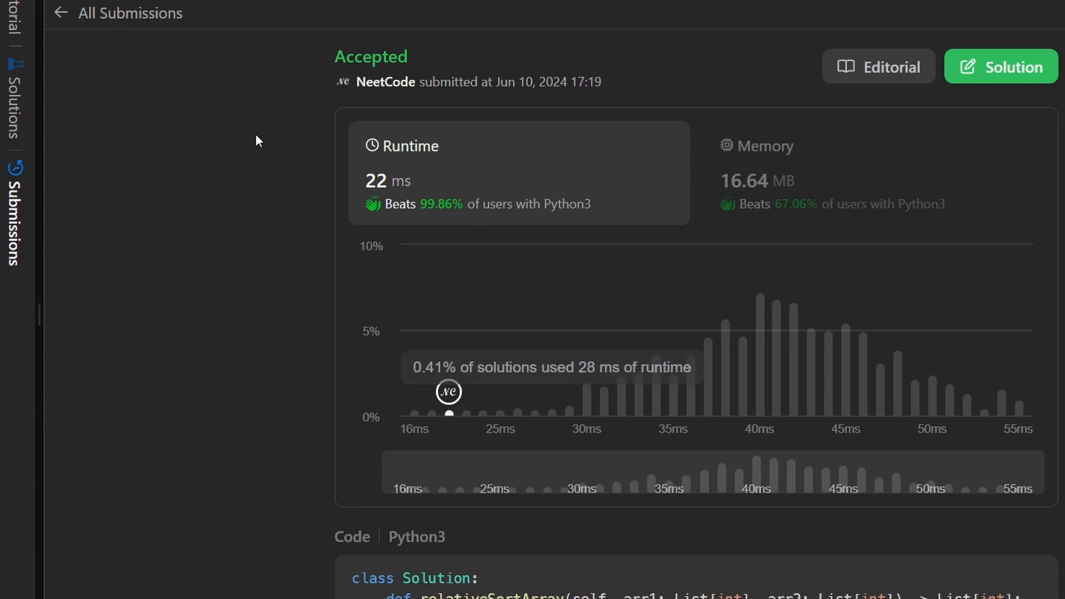
Show the past submissions list and select the May 2020 Java submission.
scroll("down", 3)
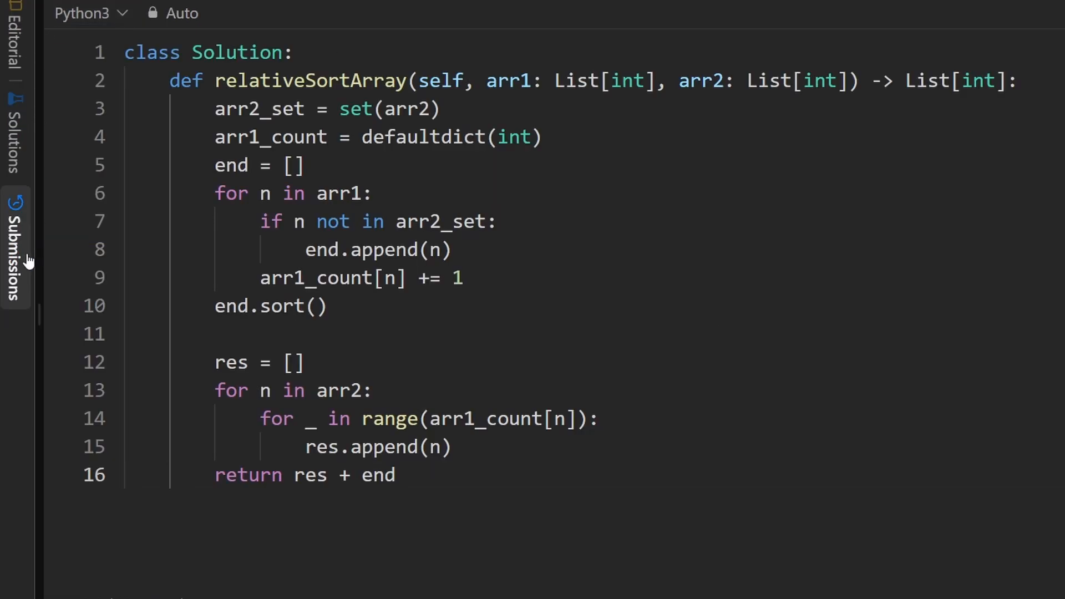
left_click(14, 244)
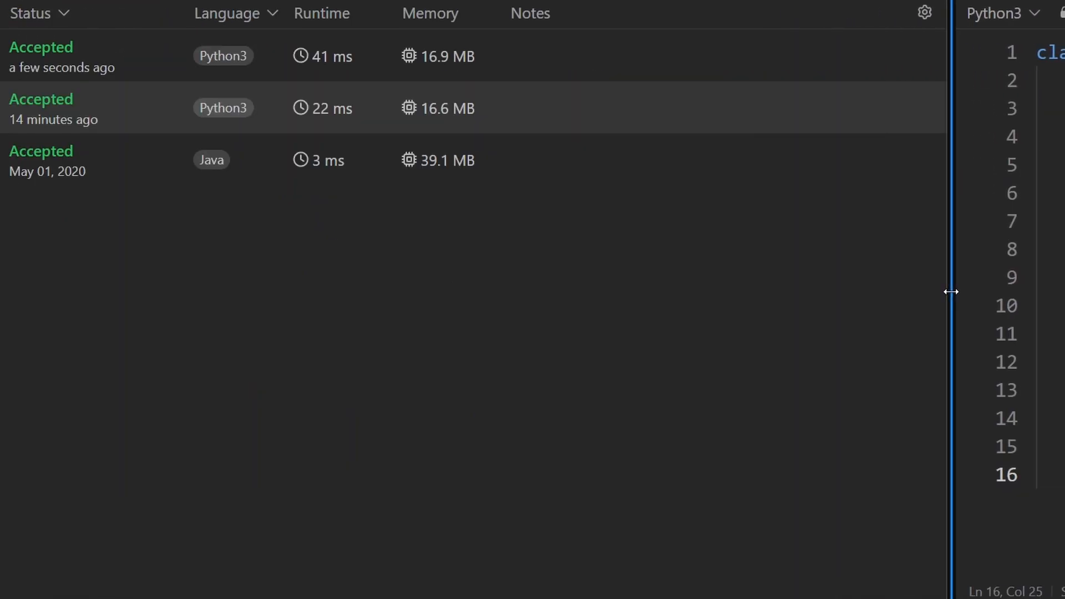
mouse_move(74, 192)
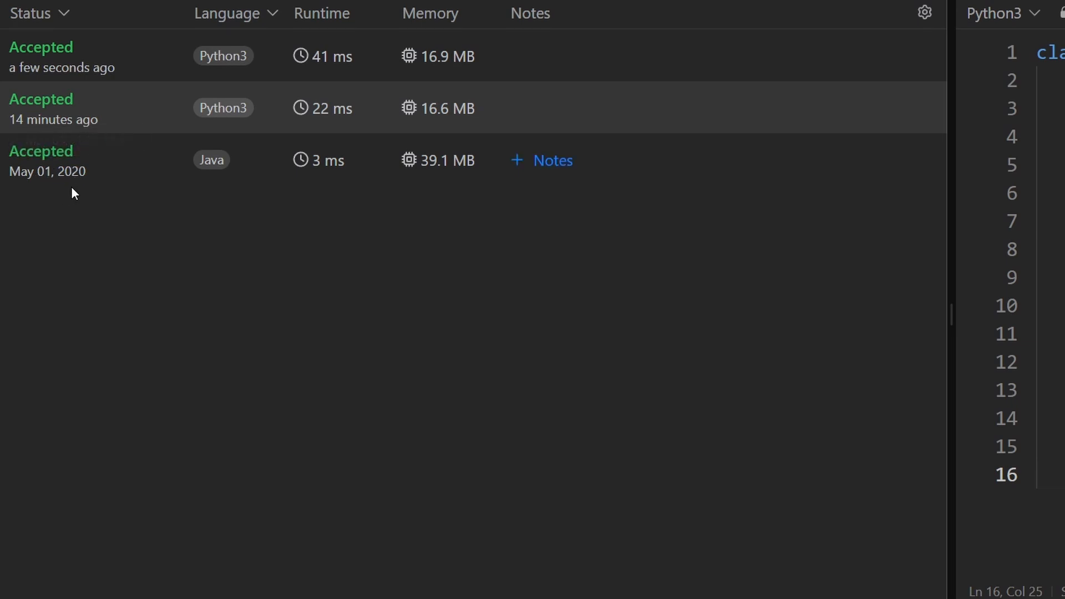
left_click(41, 151)
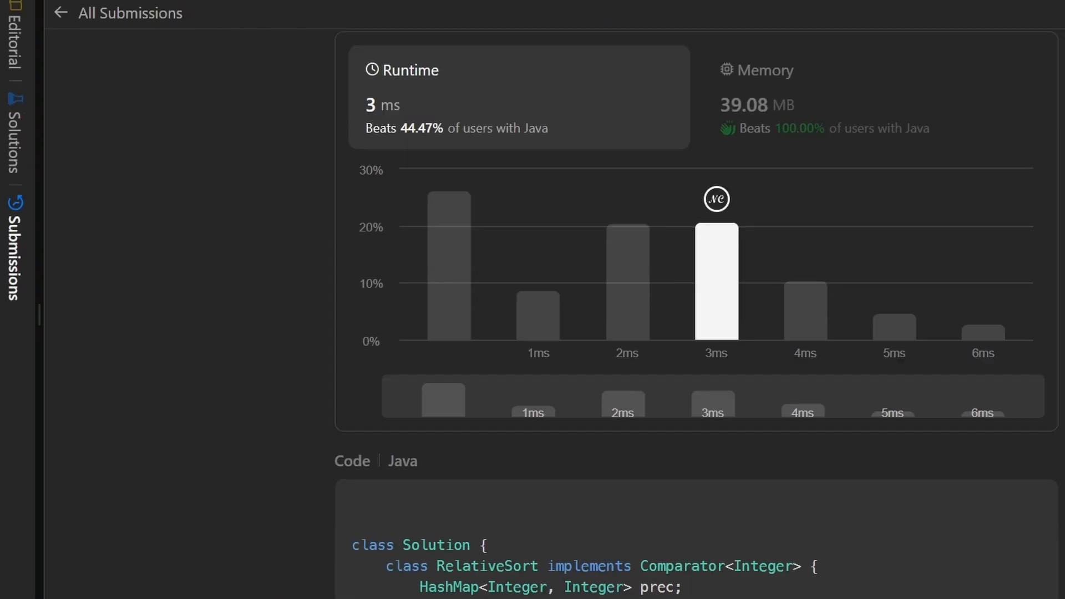
Scroll through the old Java code with its RelativeSort comparator and precedence HashMap.
scroll("down", 3)
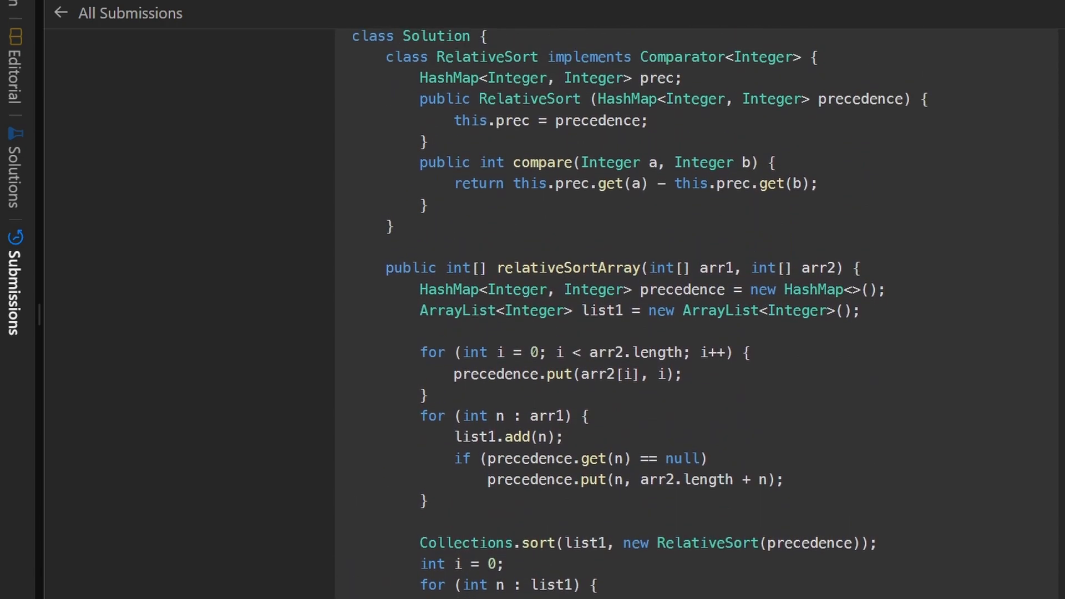
scroll("up", 3)
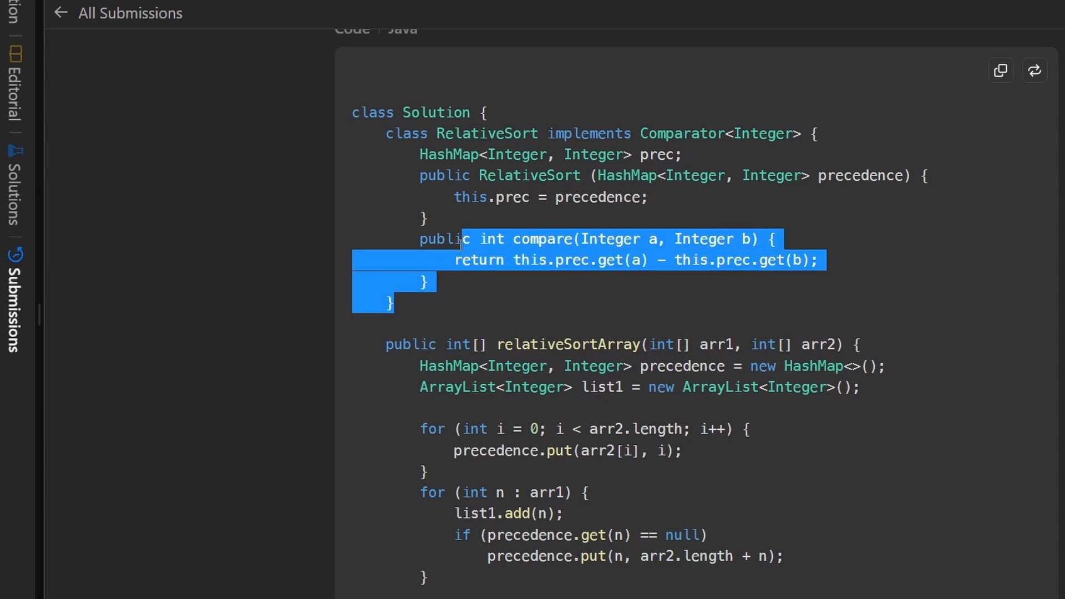
left_click(808, 133)
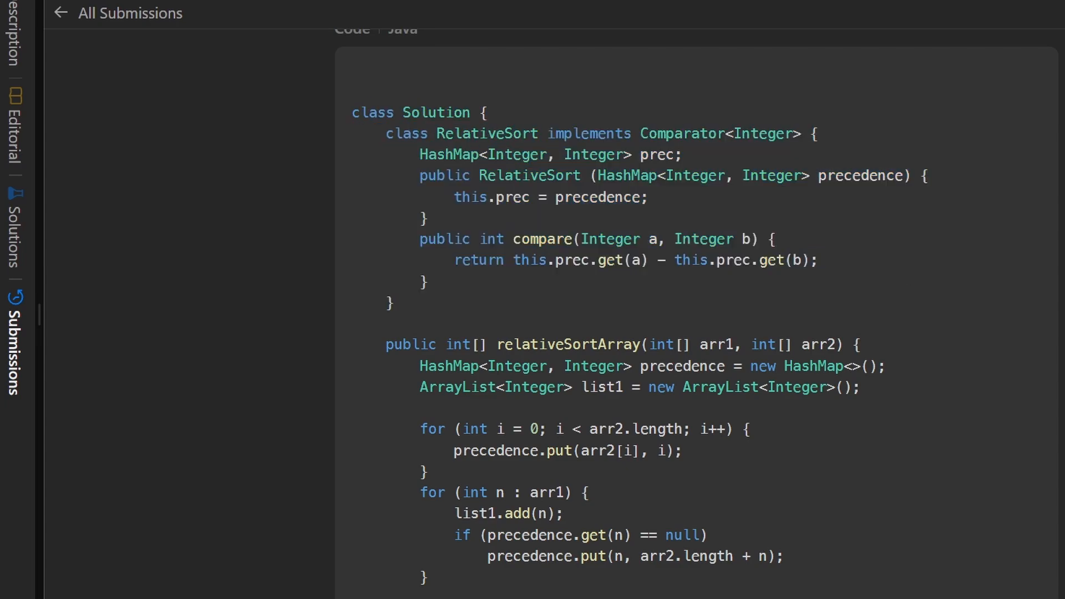
scroll("down", 3)
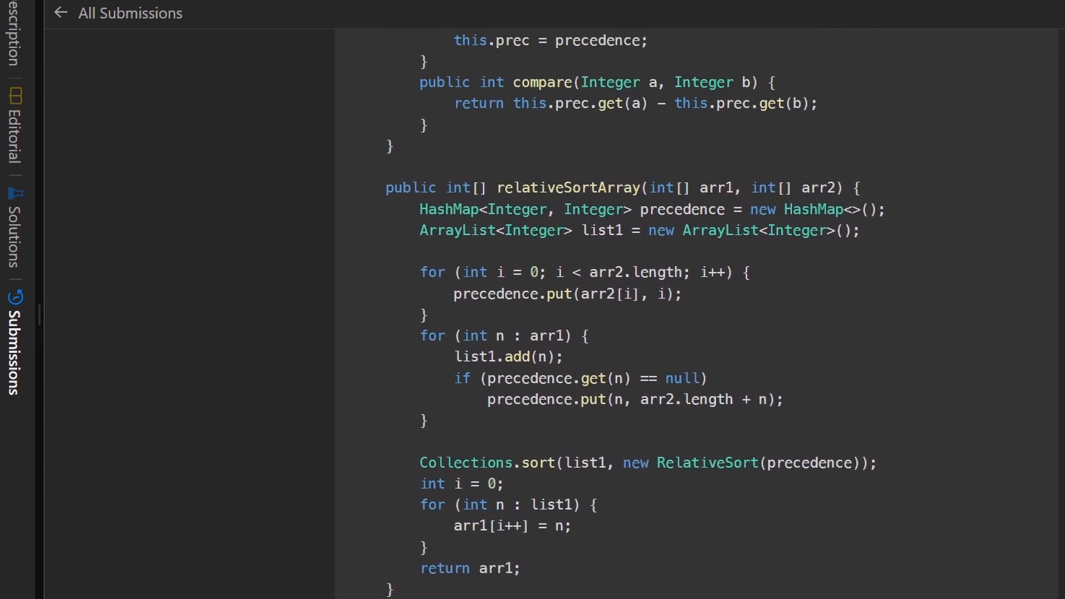
scroll("up", 3)
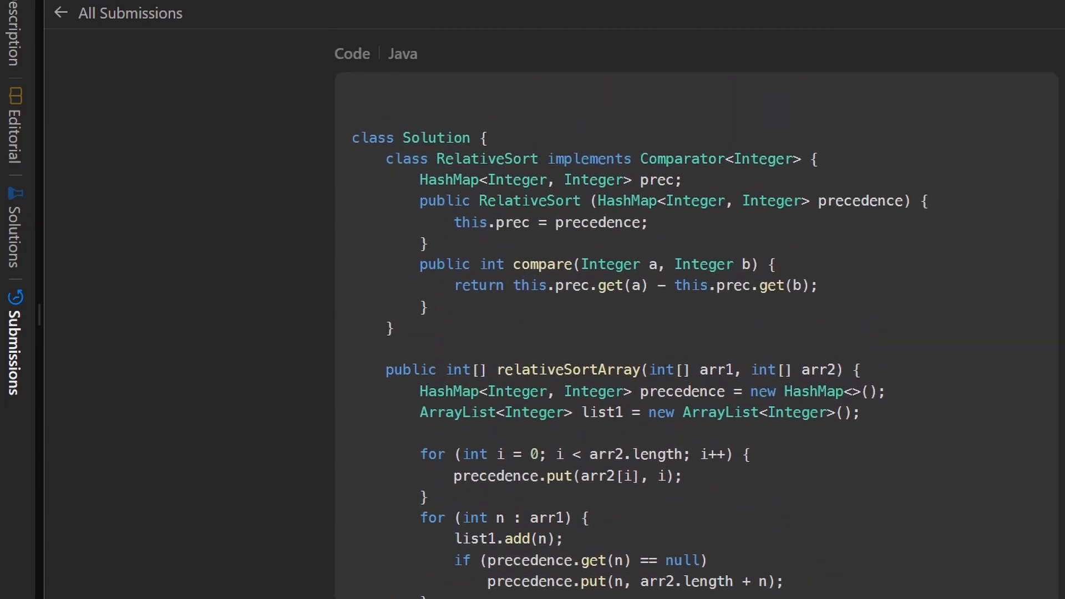